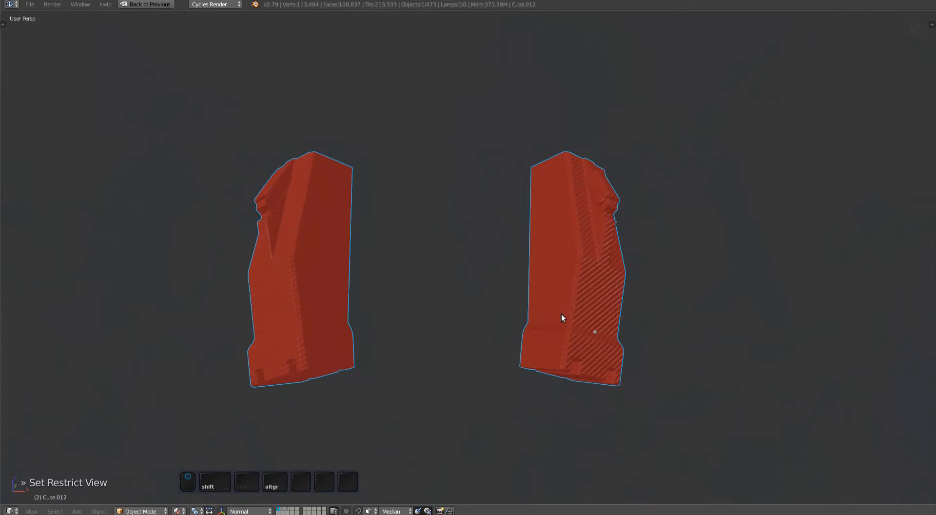
- Orbit the view around the two red mirrored panels to inspect them at an angle
{"action": "left_click_drag", "start_coordinate": [561, 317], "coordinate": [572, 357]}
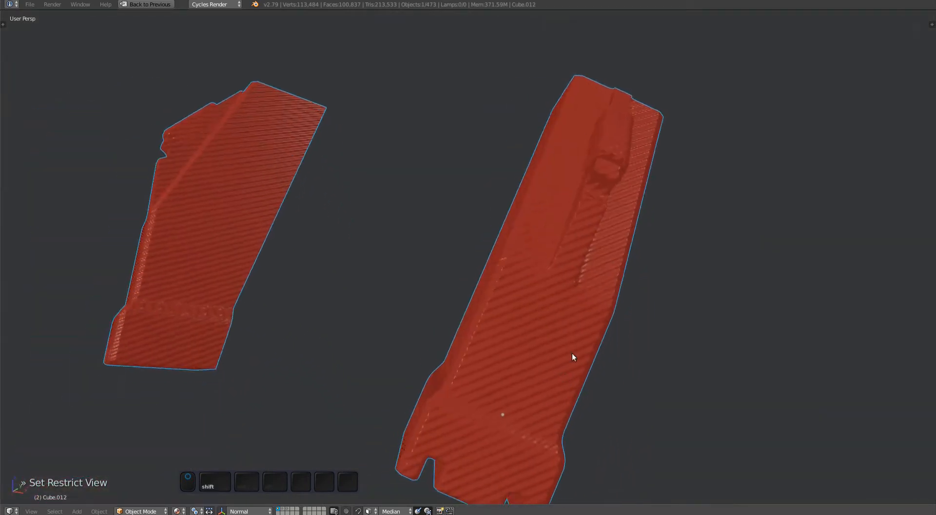
{"action": "left_click_drag", "start_coordinate": [572, 357], "coordinate": [520, 295]}
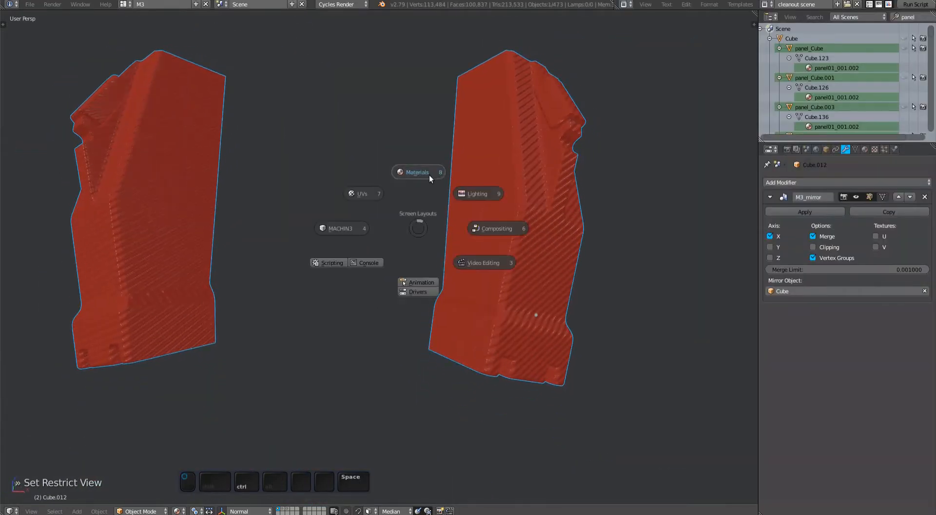
- Dismiss the screen layout pie and open the MESHmachine options for the red panel
{"action": "left_click", "coordinate": [417, 172]}
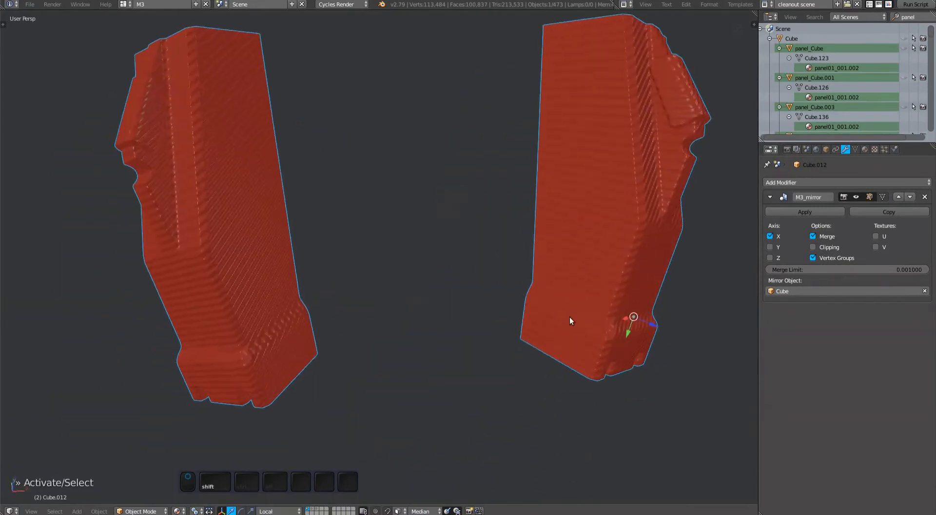
{"action": "left_click", "coordinate": [857, 197]}
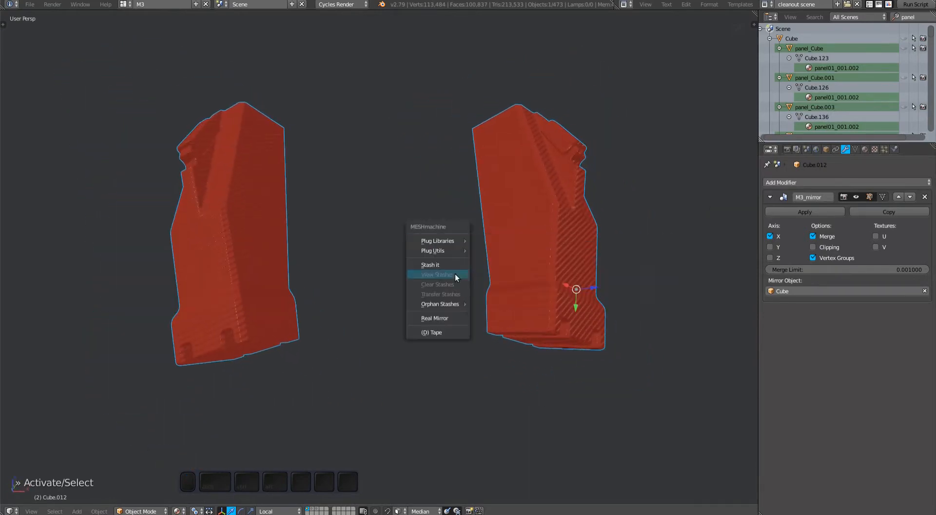
- Apply Real Mirror to split the red panel's mirror modifier into separate real objects
{"action": "left_click", "coordinate": [435, 318]}
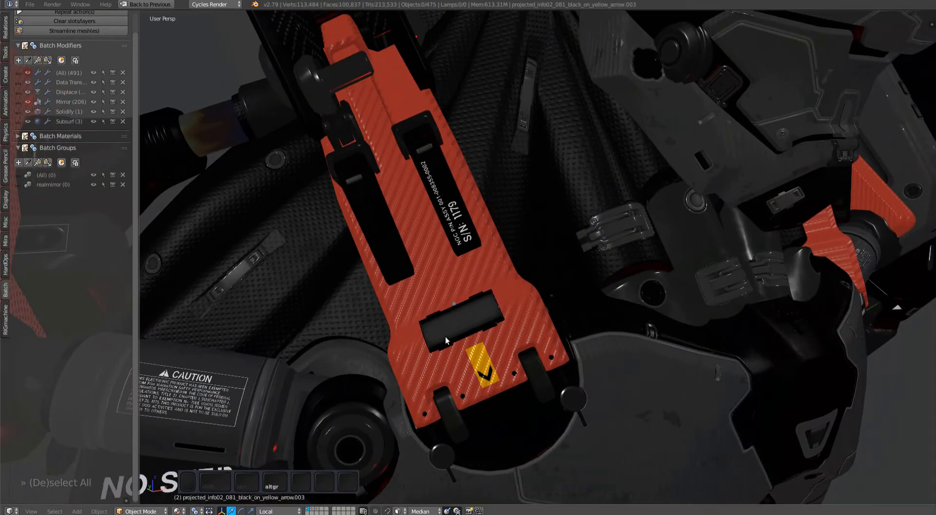
{"action": "mouse_move", "coordinate": [433, 342]}
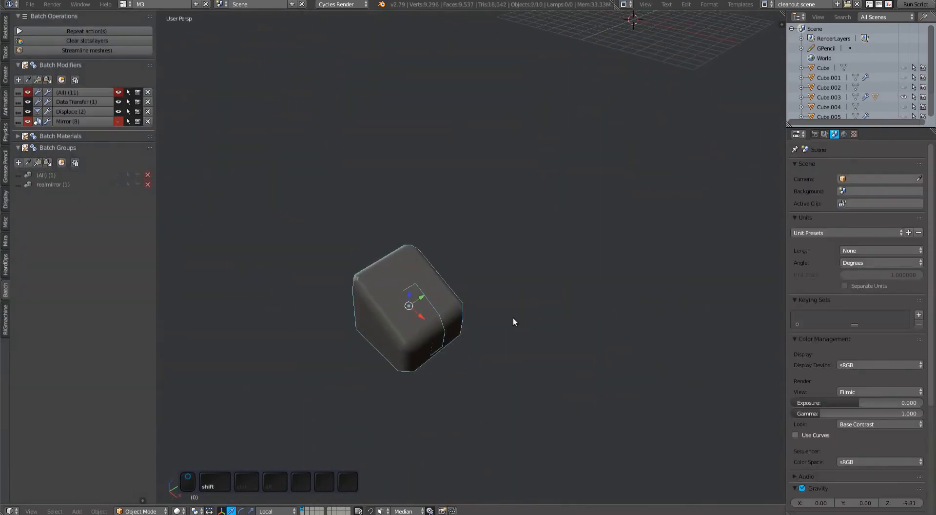
- Select test cube Cube.003 to show its two mirror modifiers referencing Cube.002 and Cube.006
{"action": "left_click", "coordinate": [828, 97]}
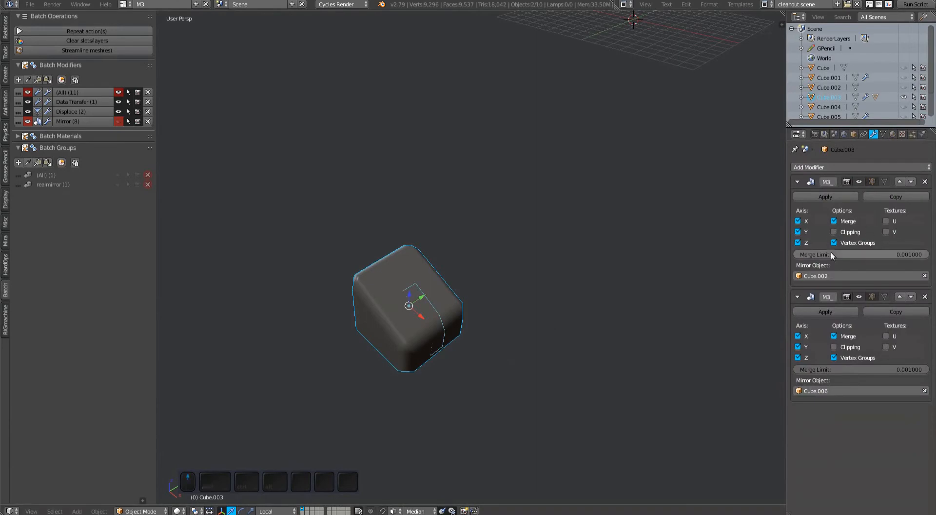